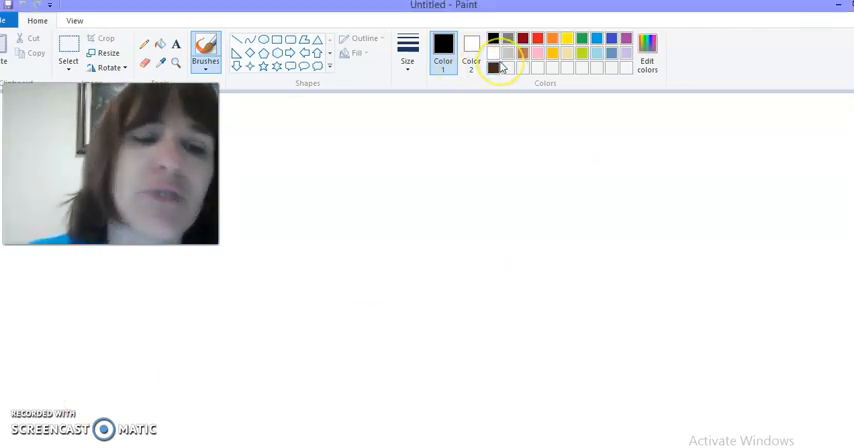
mouse_move(492, 68)
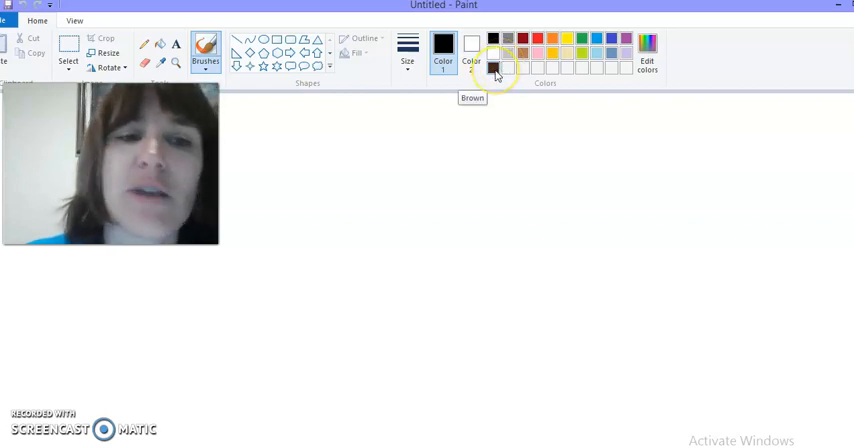
mouse_move(290, 256)
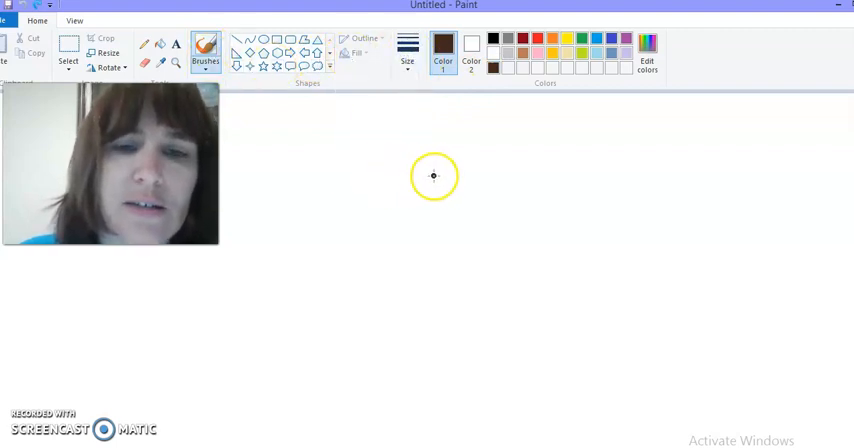
- Draw a round brown head outline with the brush
left_click_drag(450, 180, 364, 320)
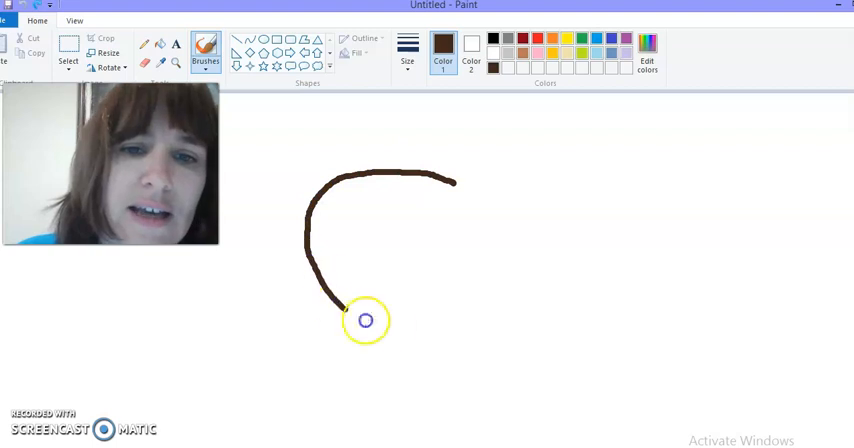
left_click_drag(364, 320, 450, 180)
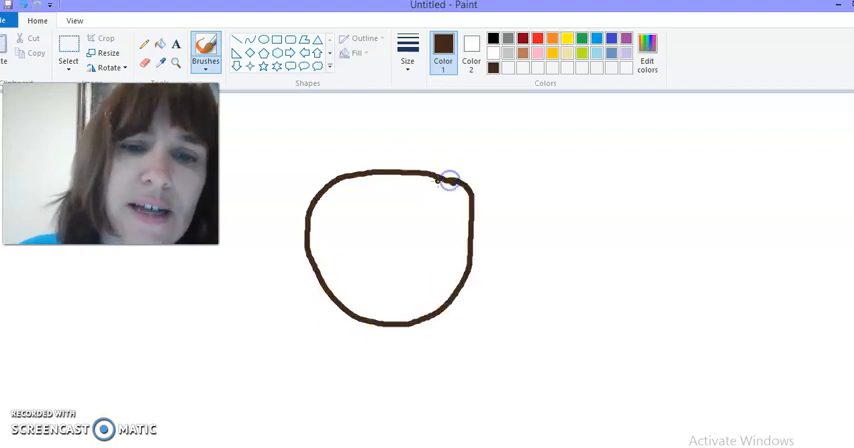
mouse_move(432, 168)
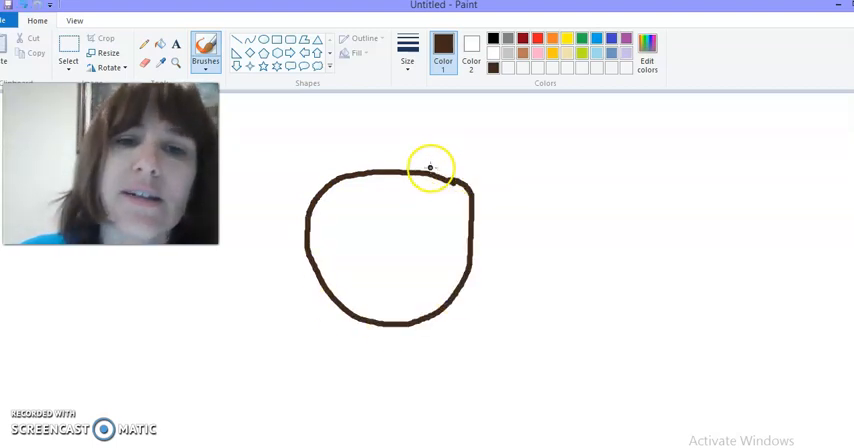
- Add two tall ears above the head and shade their insides brown
left_click_drag(428, 164, 436, 96)
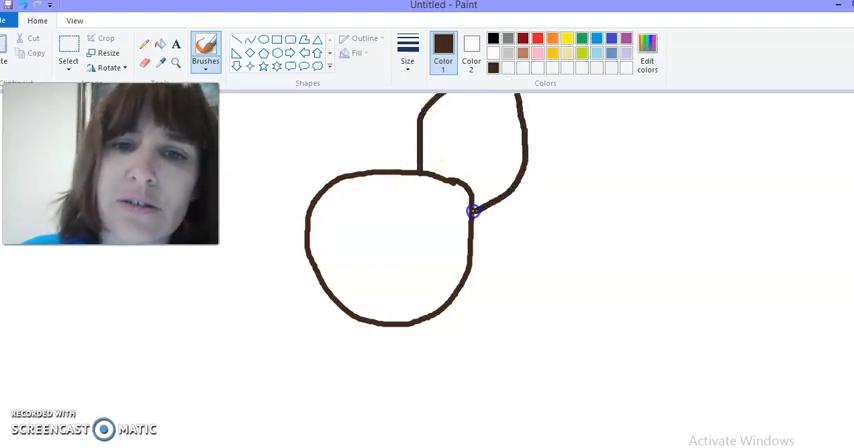
left_click_drag(472, 210, 312, 114)
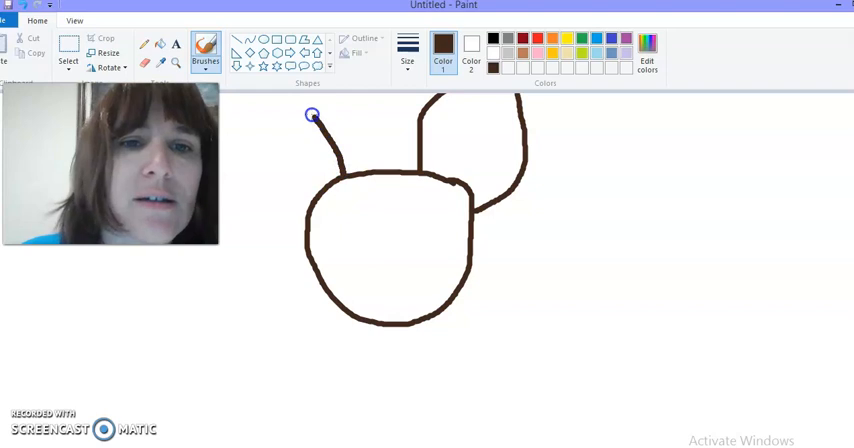
left_click_drag(310, 114, 224, 136)
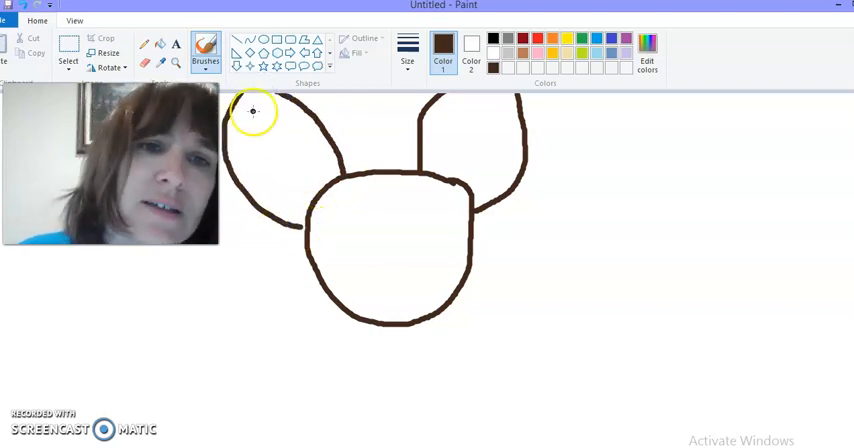
left_click_drag(264, 118, 298, 216)
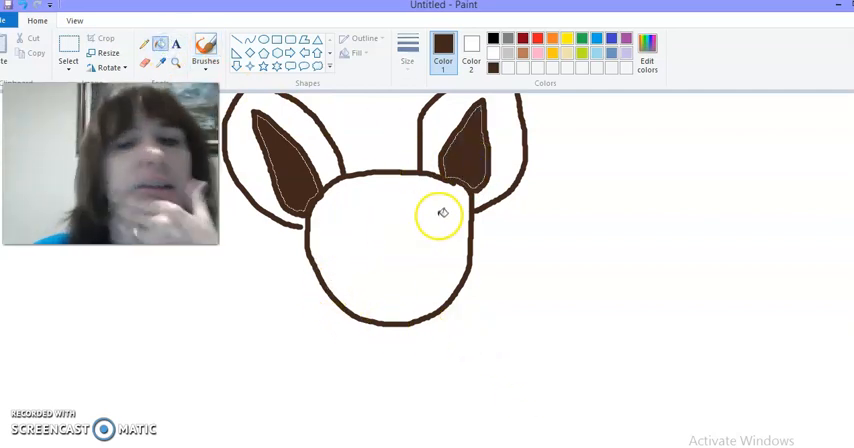
- Brush a pink triangular nose below the head centre, then pick brown for the mouth and whisker dots
left_click(344, 220)
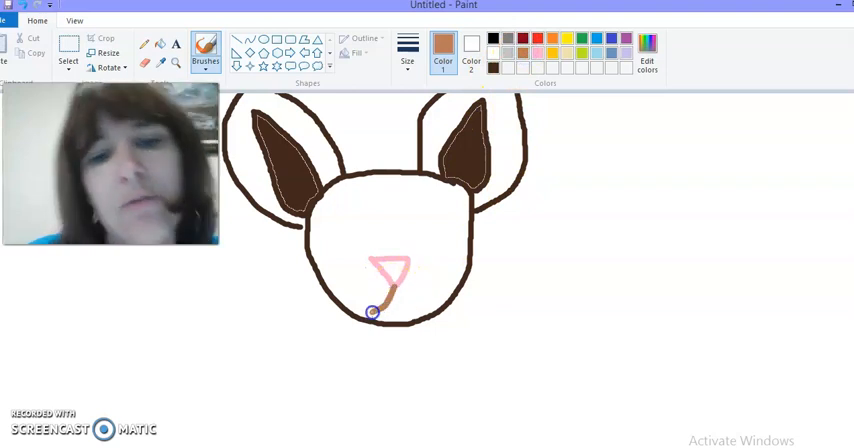
left_click_drag(376, 312, 400, 296)
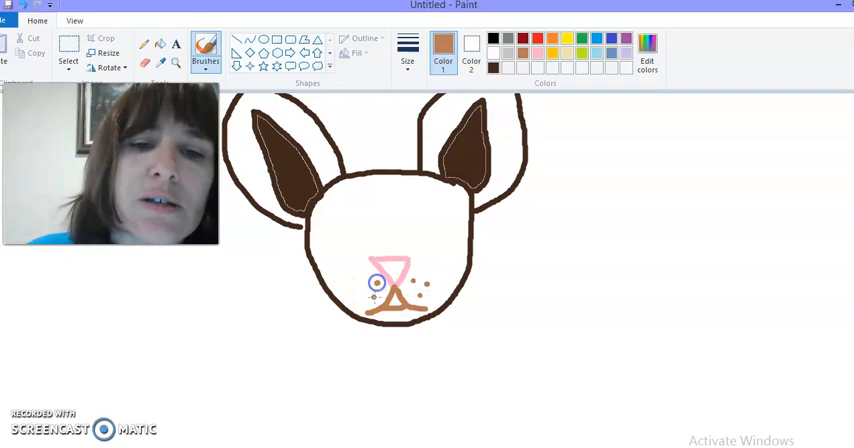
left_click(492, 38)
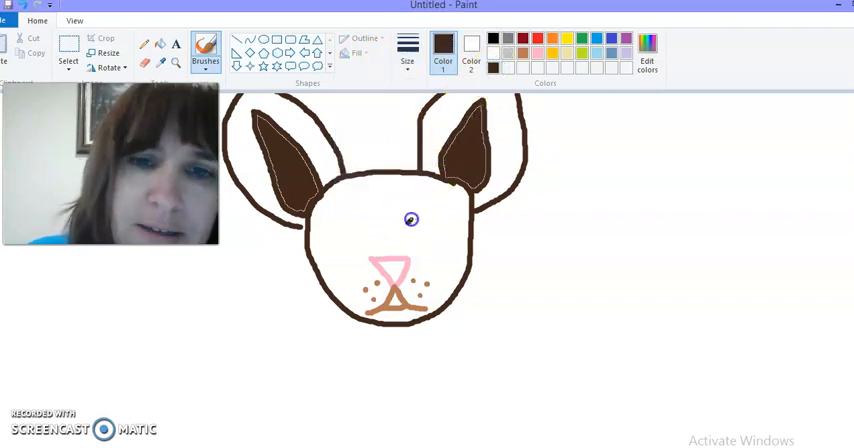
- Outline two eyes on the face and fill their irises with brown
left_click_drag(410, 220, 442, 236)
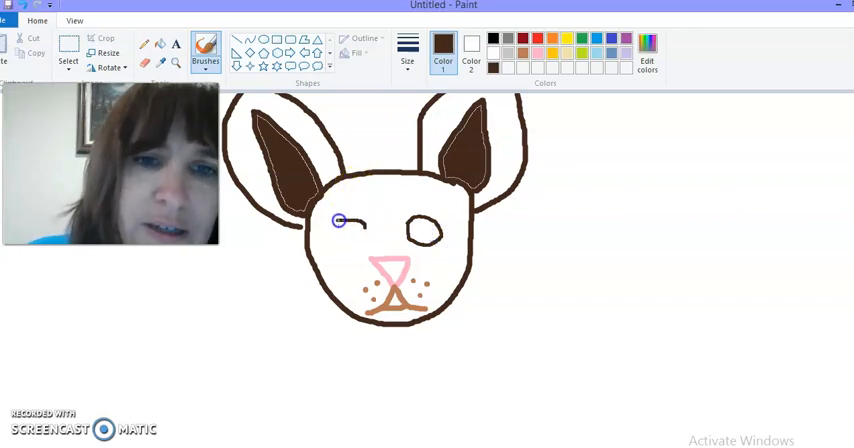
left_click_drag(340, 226, 364, 236)
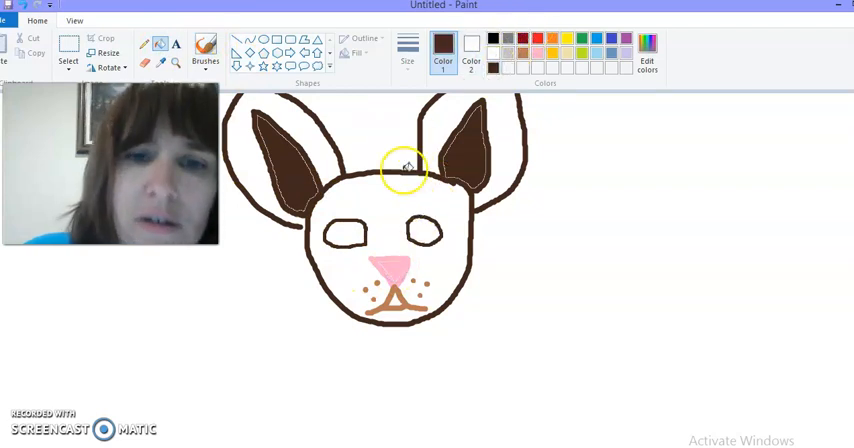
left_click(204, 48)
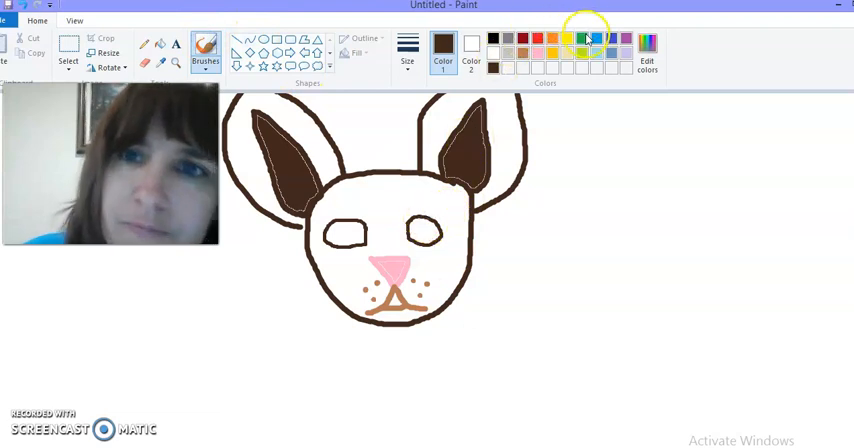
mouse_move(546, 68)
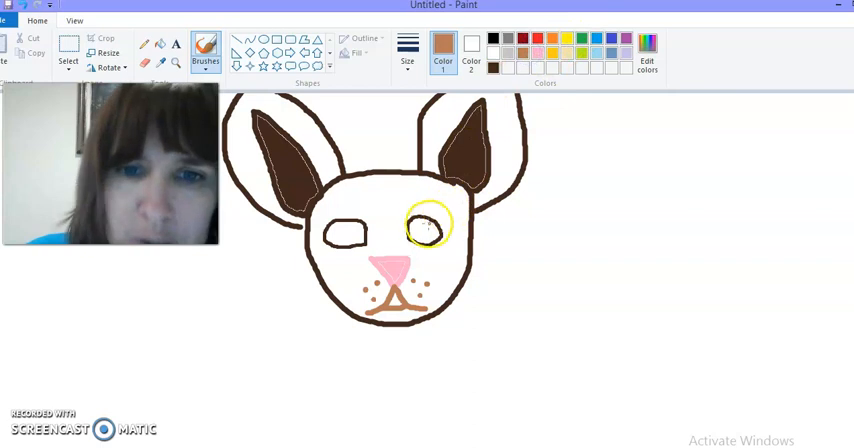
left_click(416, 236)
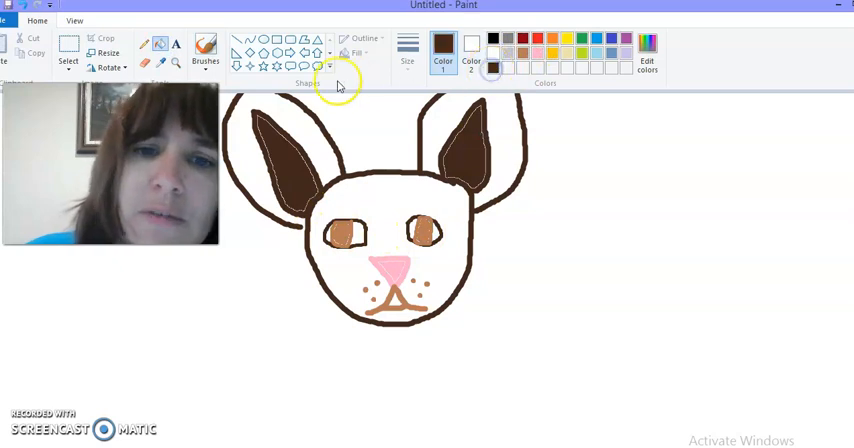
- Fill the head and ears solid dark brown around the eyes, nose and mouth
left_click(392, 184)
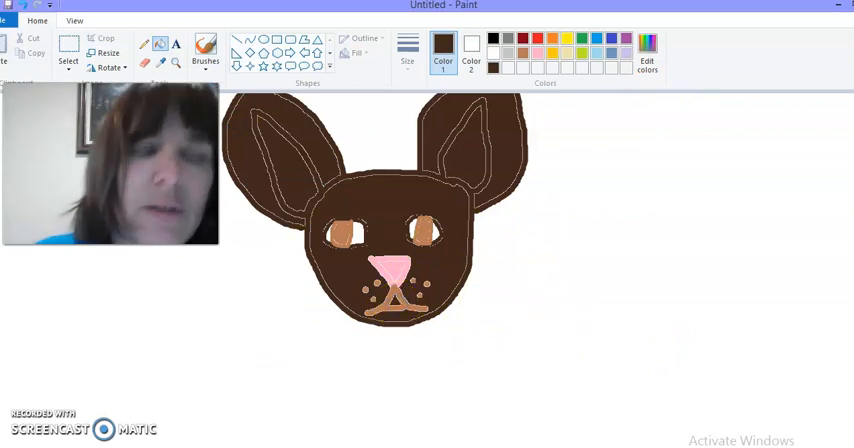
- Sketch the brown body and front legs outline beneath the head
left_click(204, 50)
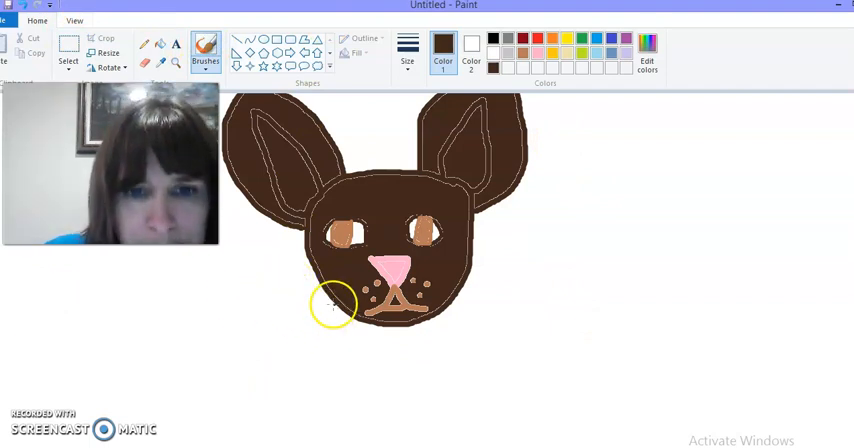
left_click_drag(330, 304, 244, 440)
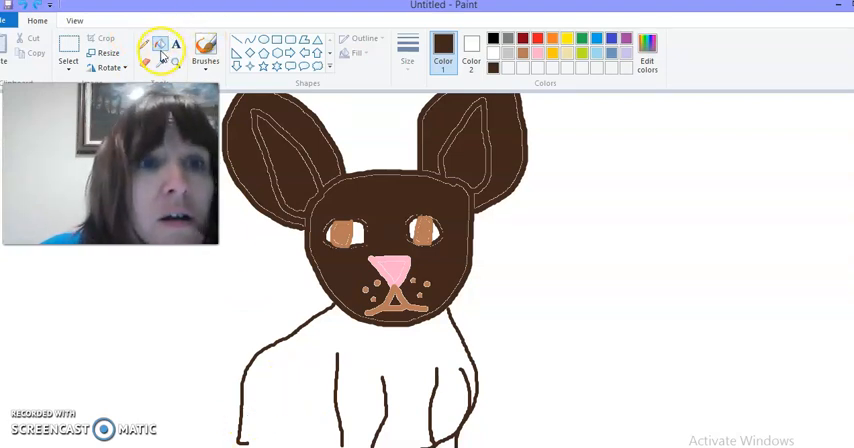
left_click(204, 52)
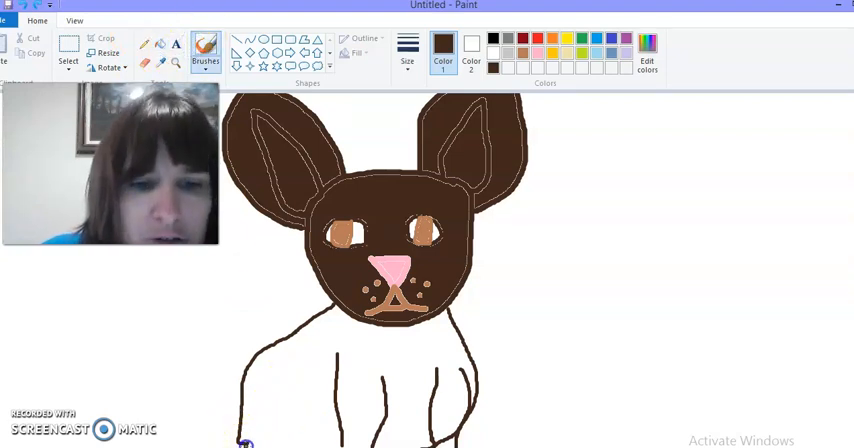